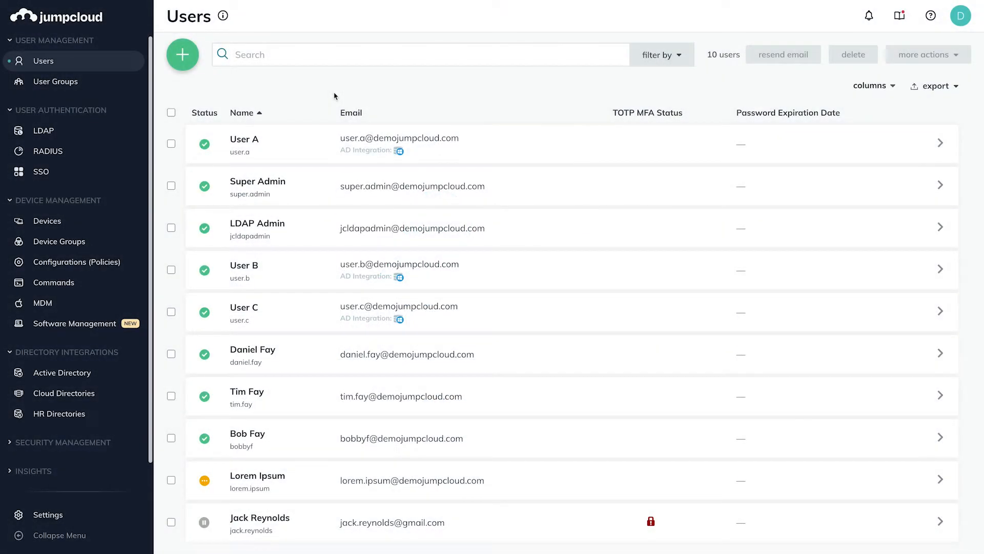
mouse_move(330, 97)
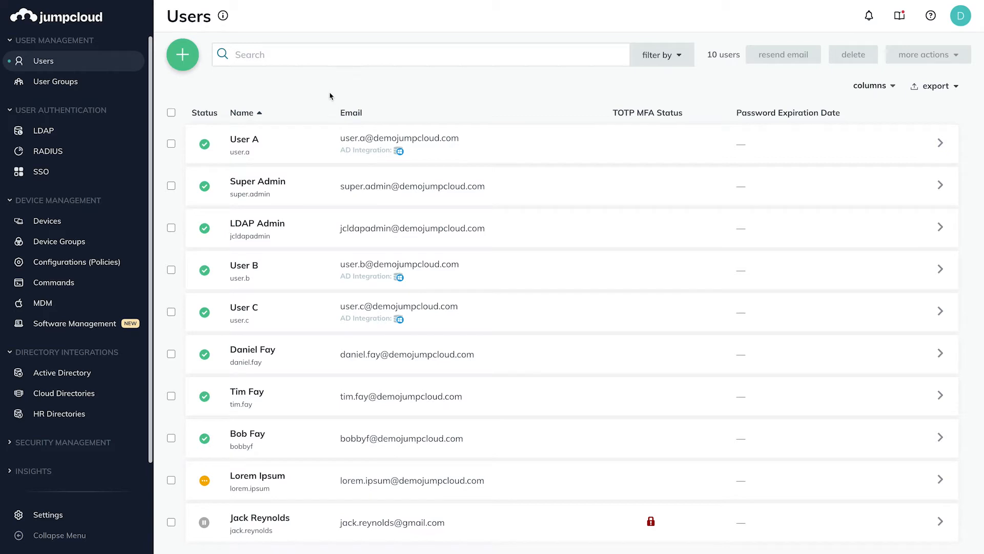
mouse_move(55, 82)
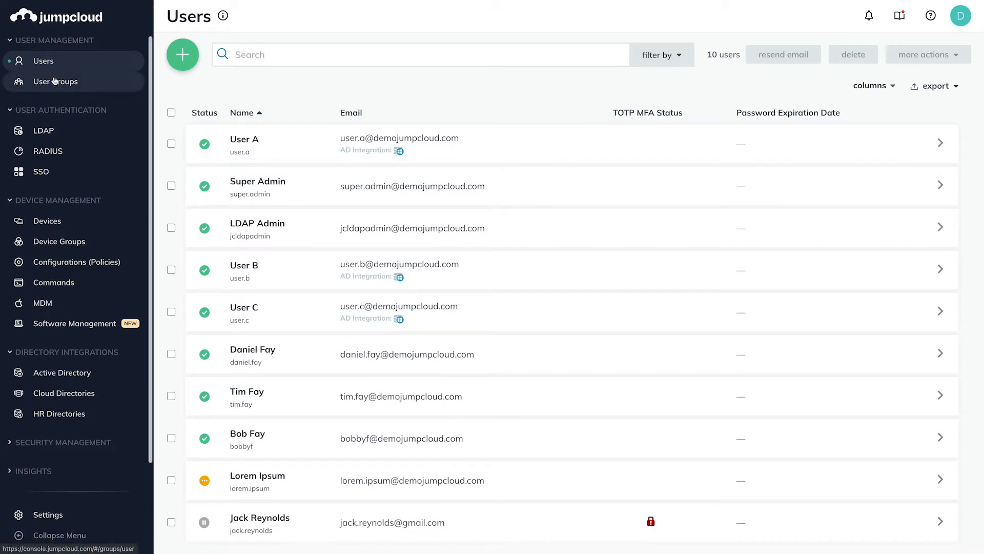
- Show the User Groups list from the left sidebar under User Management
left_click(55, 82)
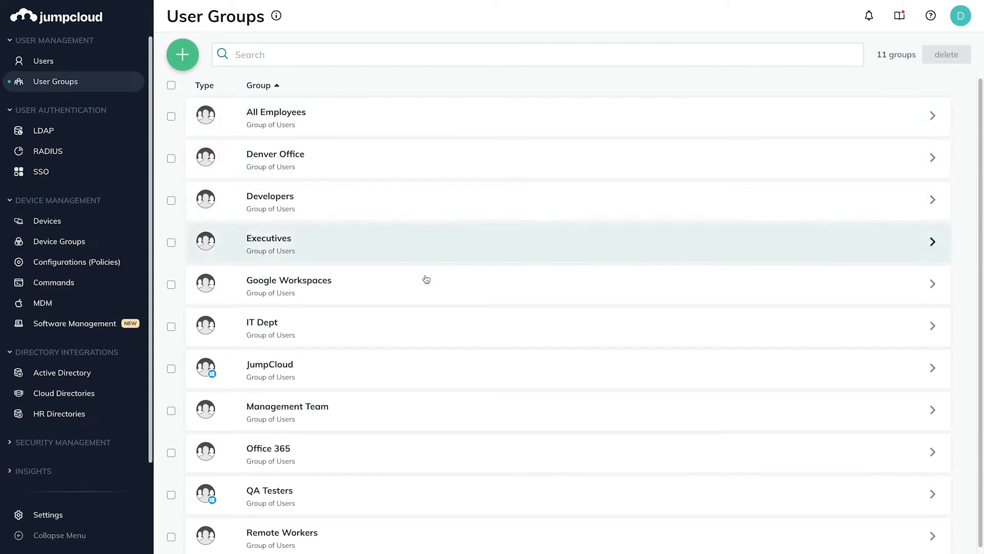
mouse_move(203, 86)
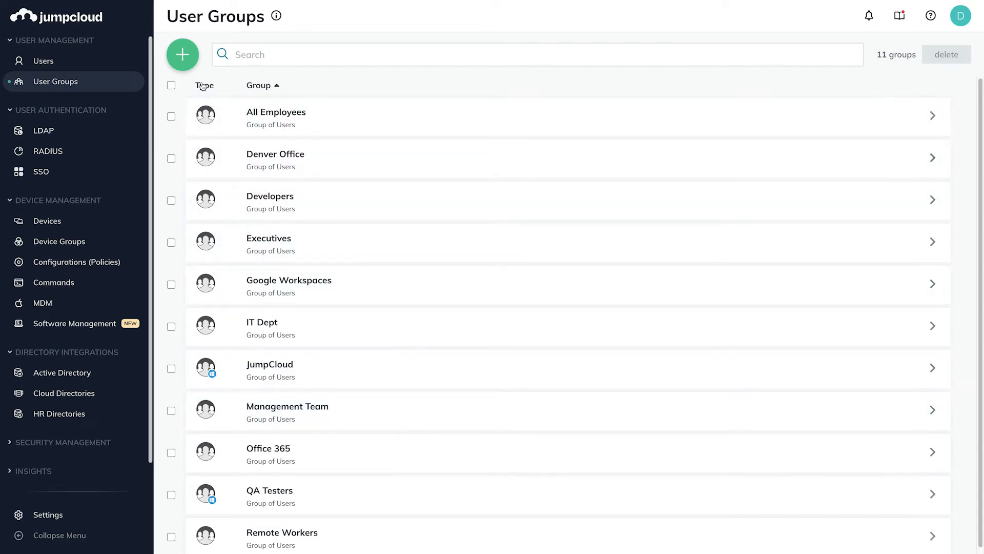
- Create a new user group and name it 'Sales Team'
left_click(182, 54)
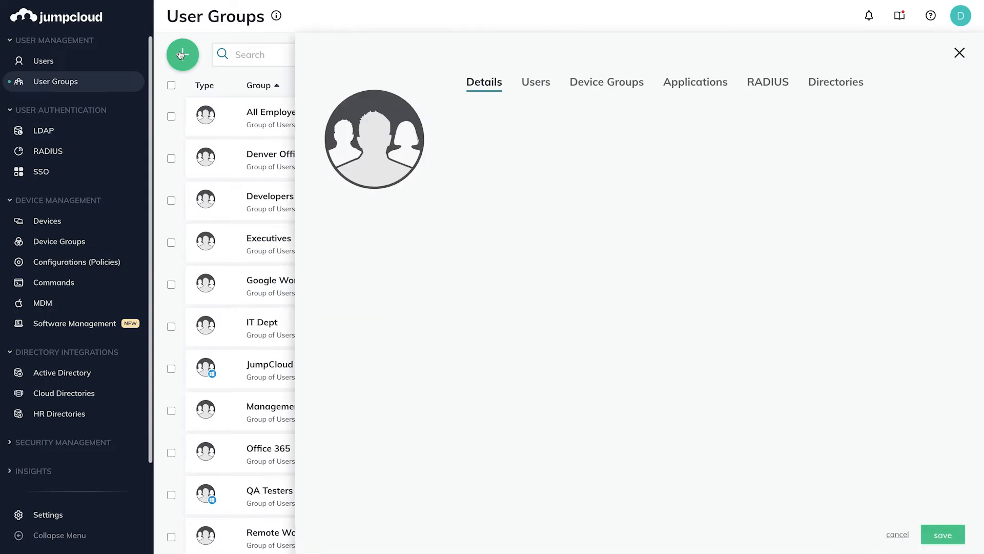
left_click(183, 54)
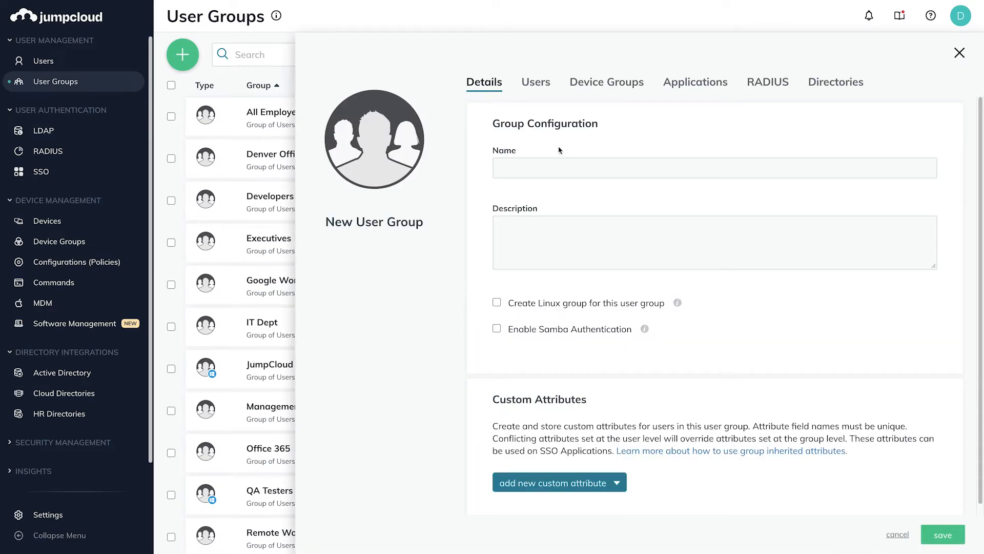
left_click(714, 169)
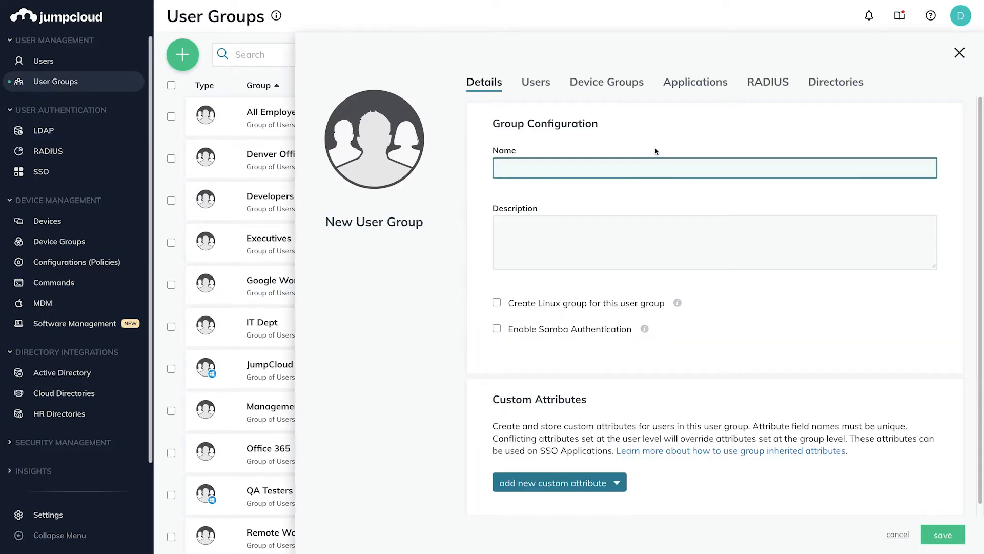
type("Sales")
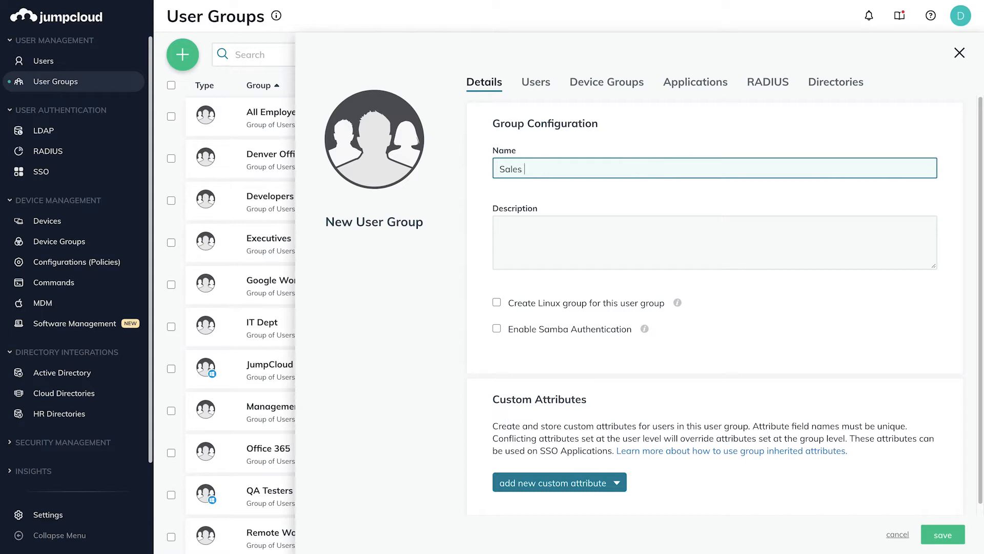
type("Team")
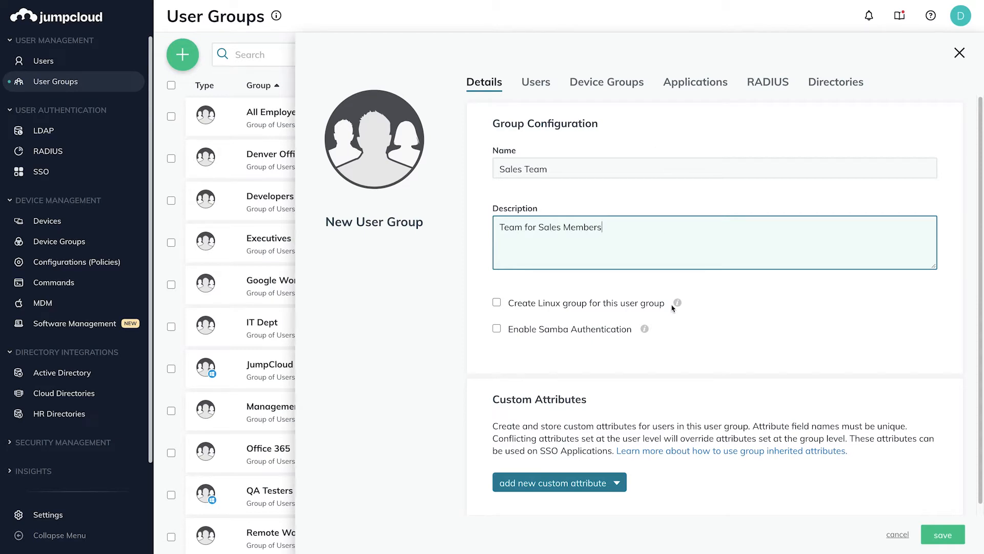
mouse_move(676, 303)
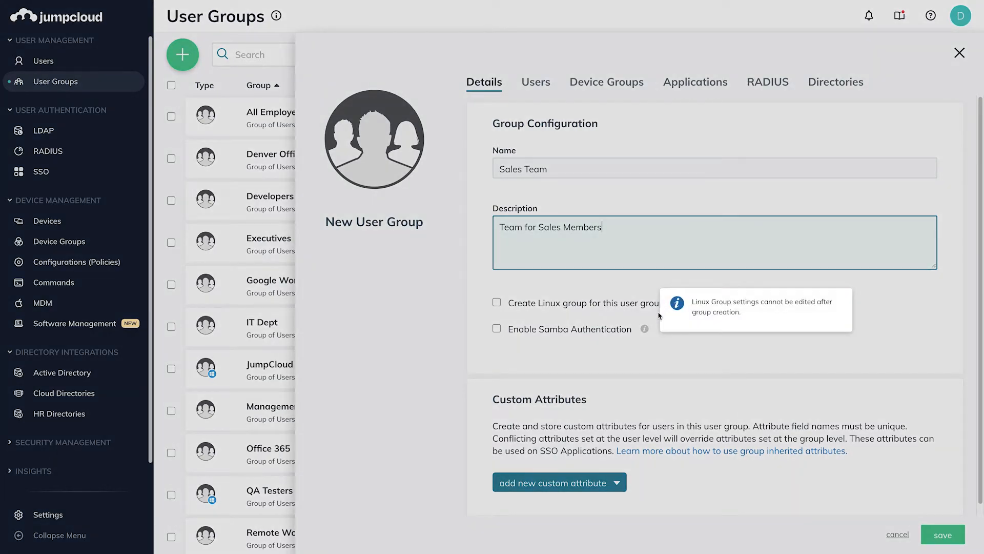
mouse_move(587, 361)
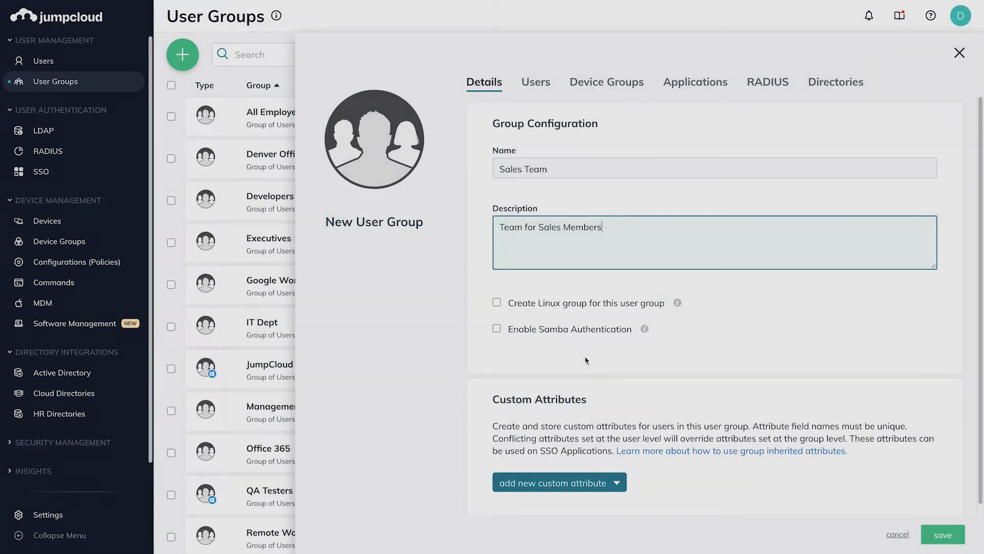
left_click(560, 482)
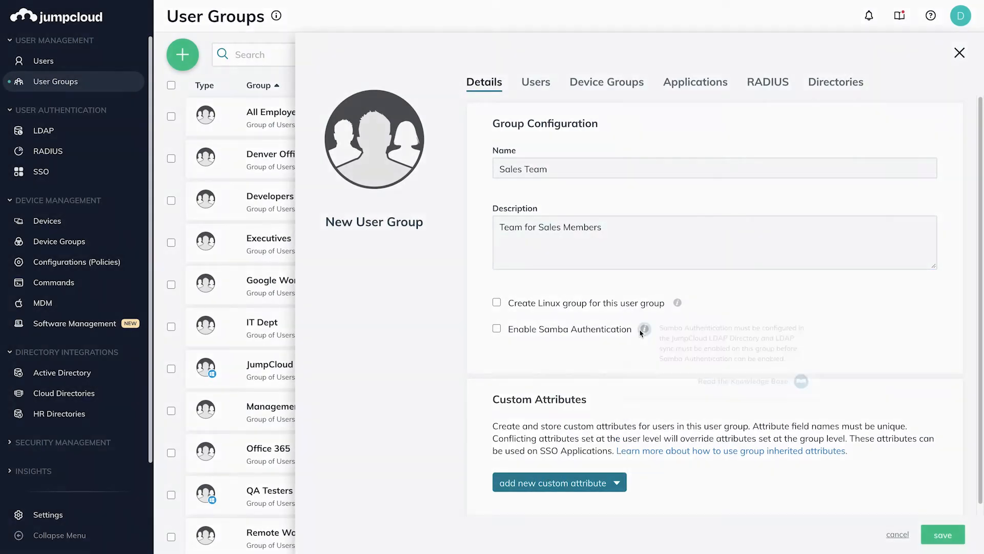
mouse_move(644, 330)
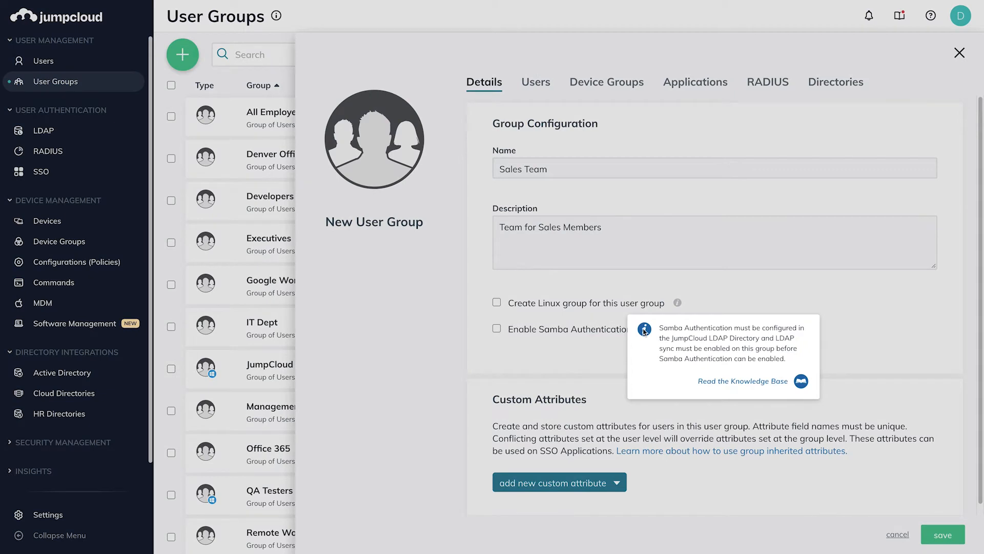
mouse_move(755, 193)
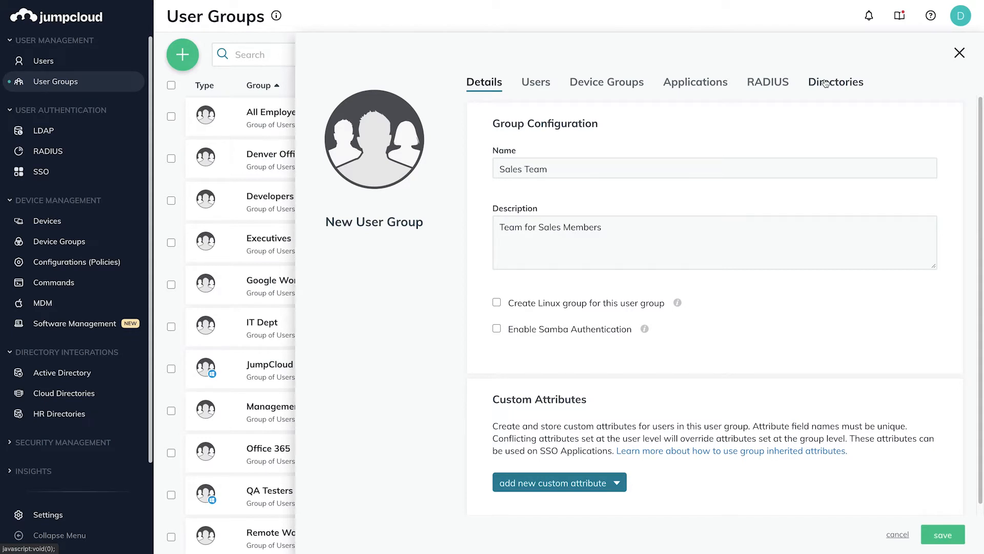
mouse_move(612, 198)
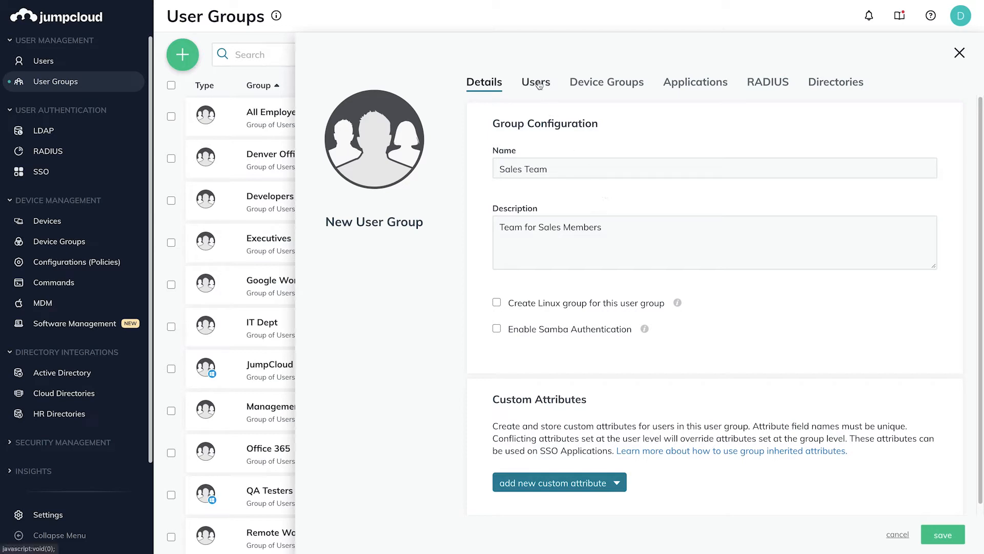
left_click(535, 82)
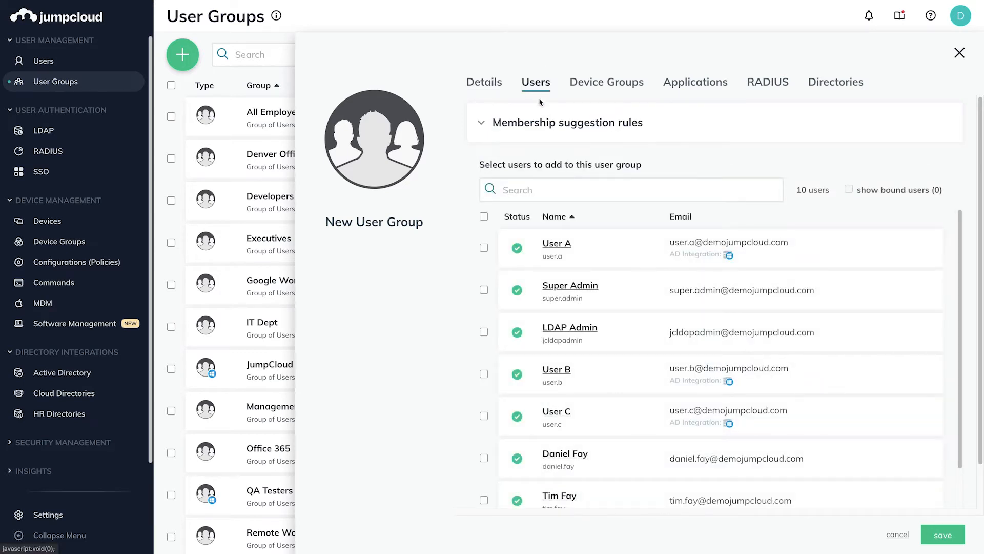
left_click(484, 247)
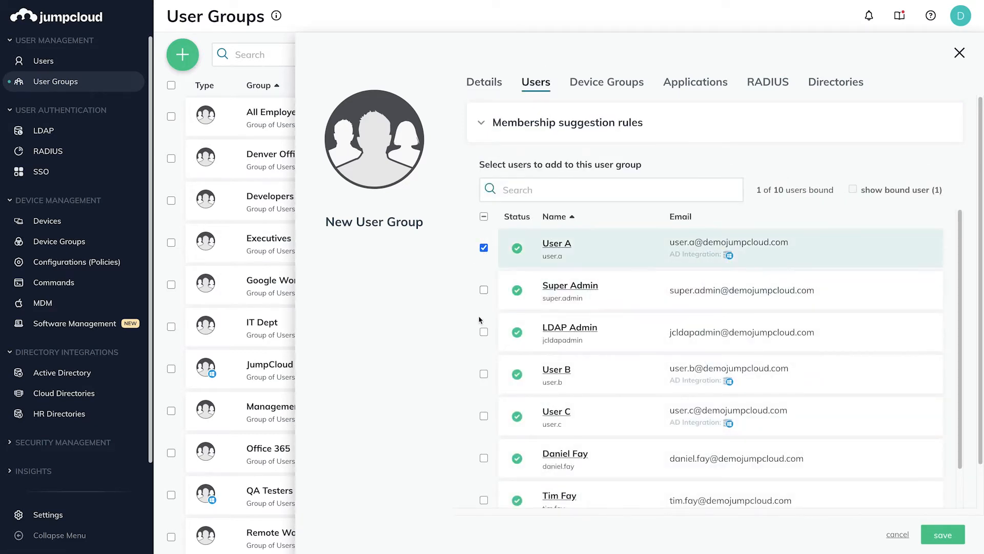
left_click(484, 373)
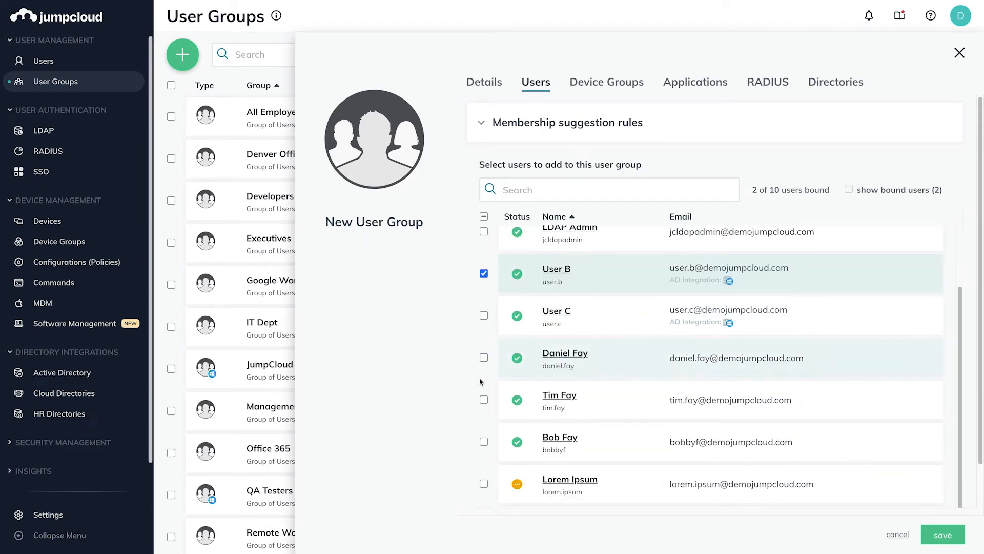
left_click(484, 441)
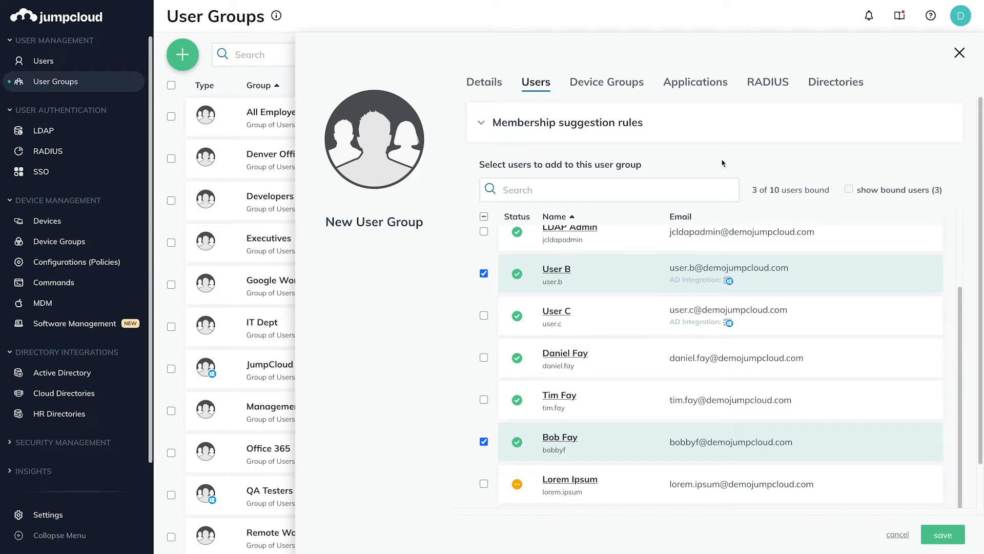
mouse_move(705, 82)
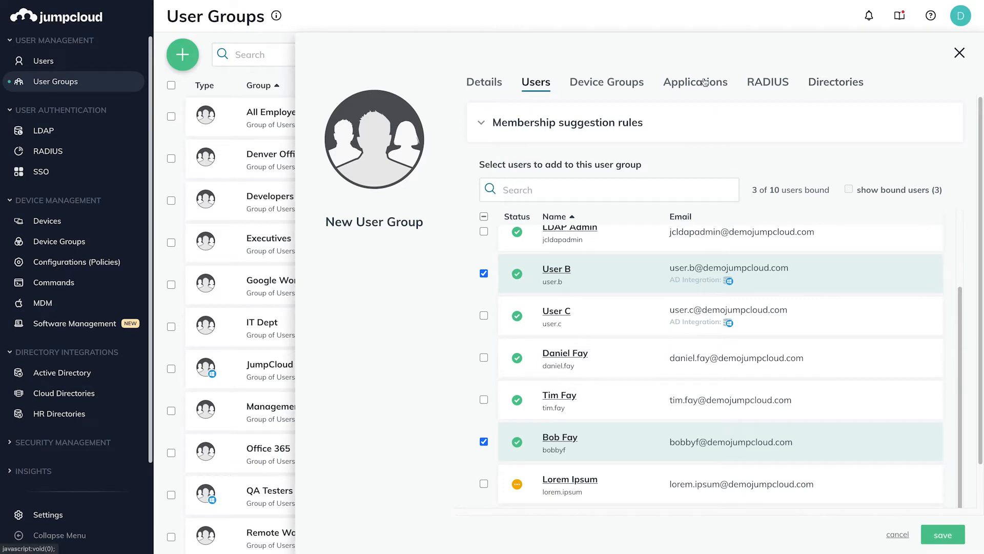
mouse_move(803, 182)
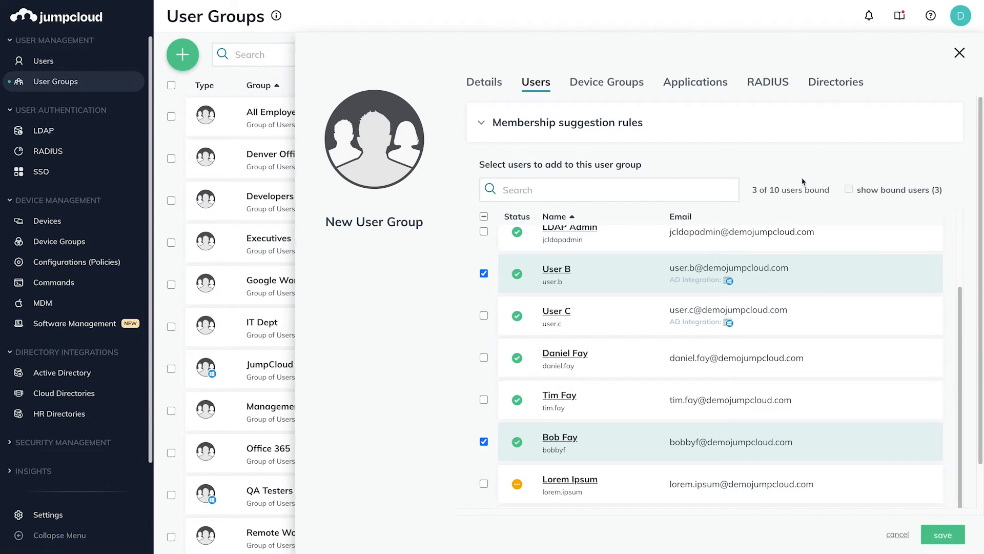
type("Fay")
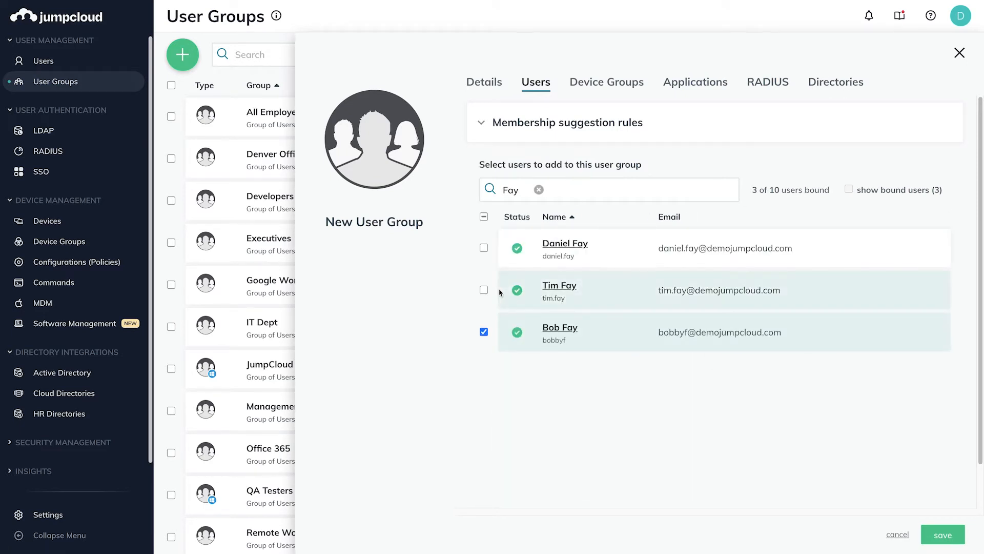
left_click(484, 289)
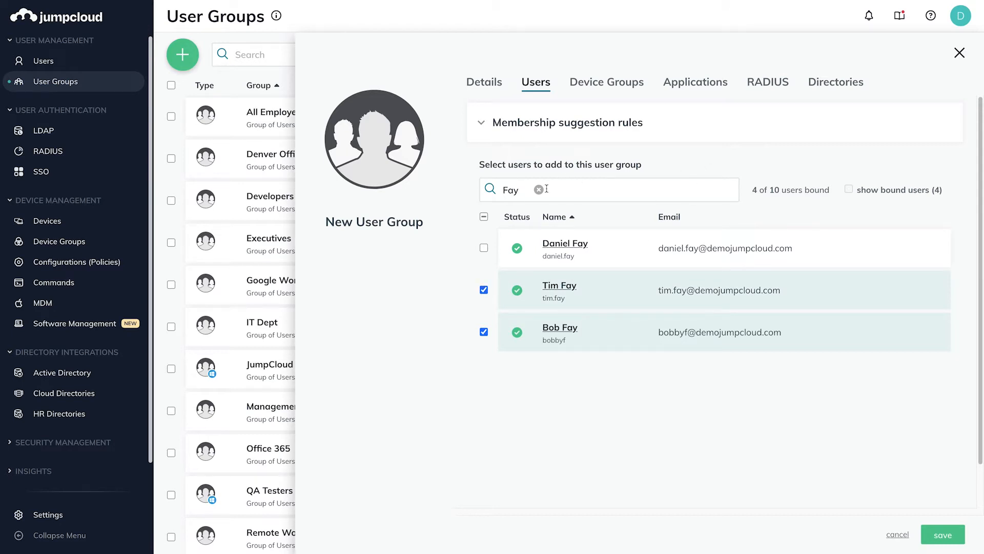
left_click(539, 189)
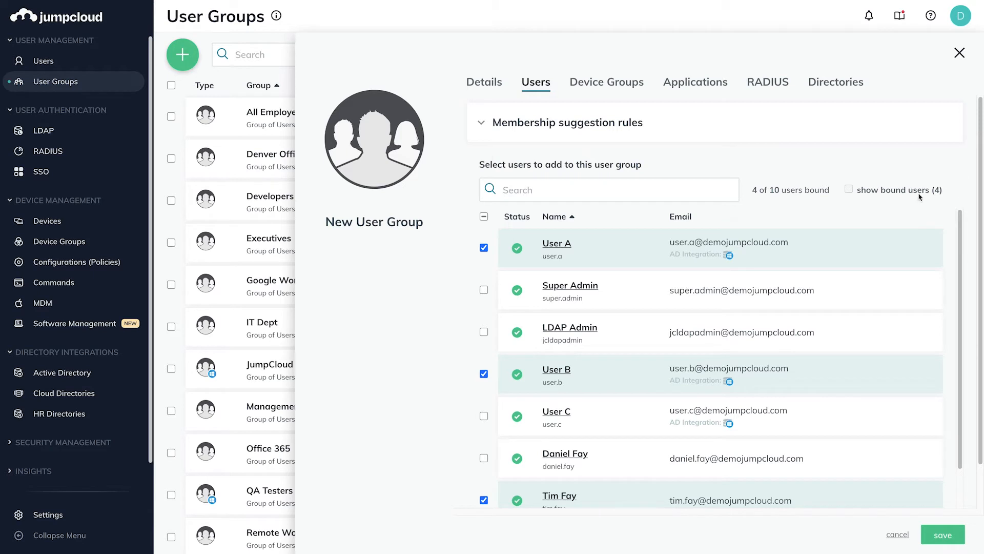
mouse_move(900, 203)
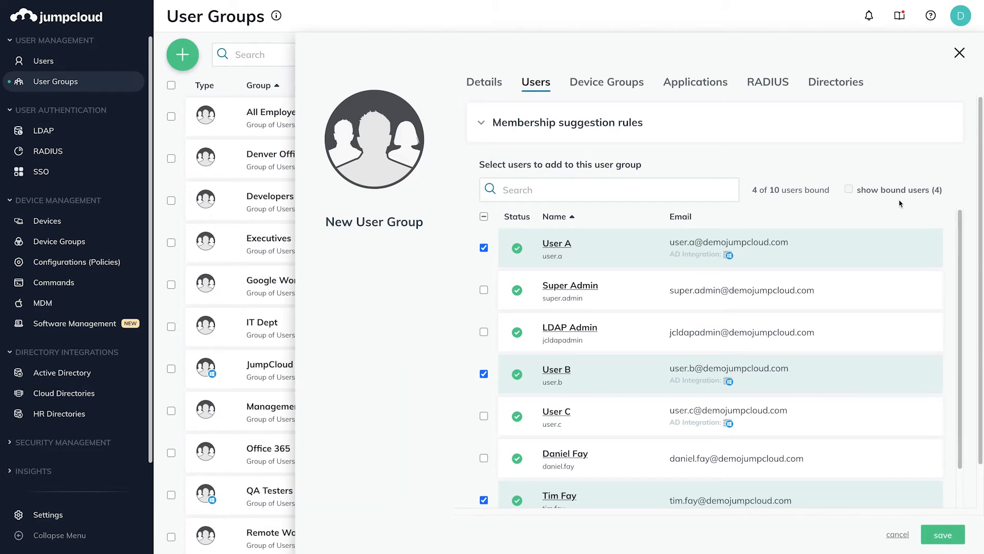
mouse_move(921, 180)
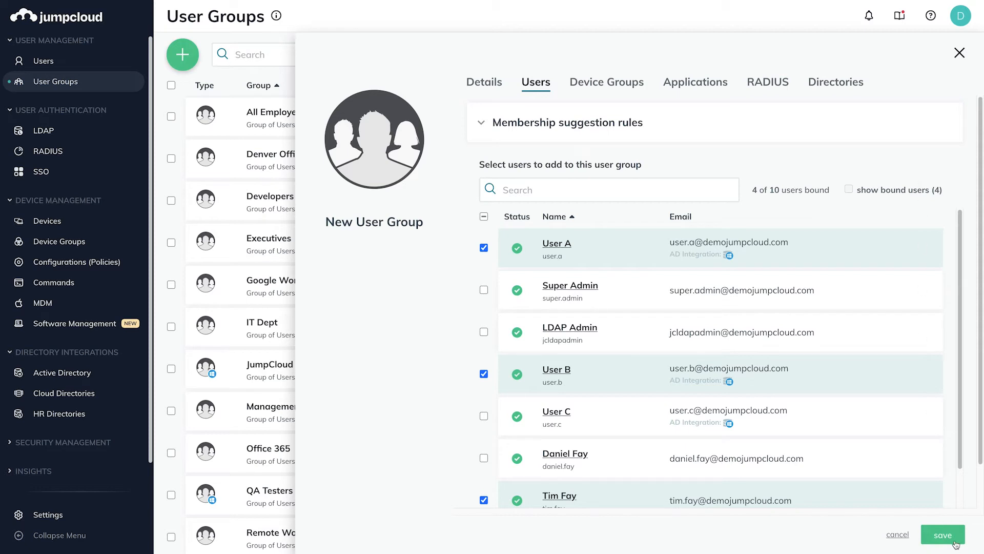
- Save the new Sales Team group with its four chosen members
left_click(943, 534)
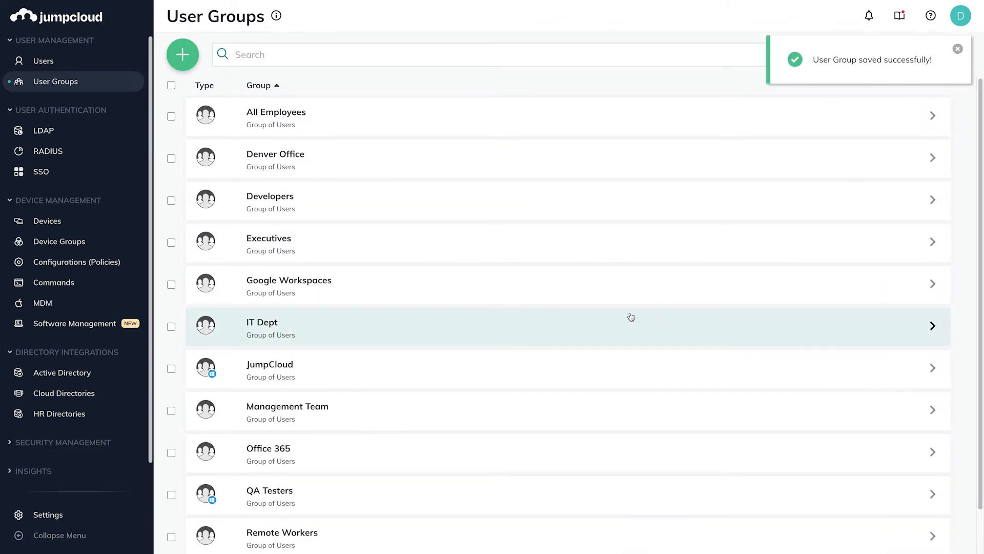
scroll("down", 3)
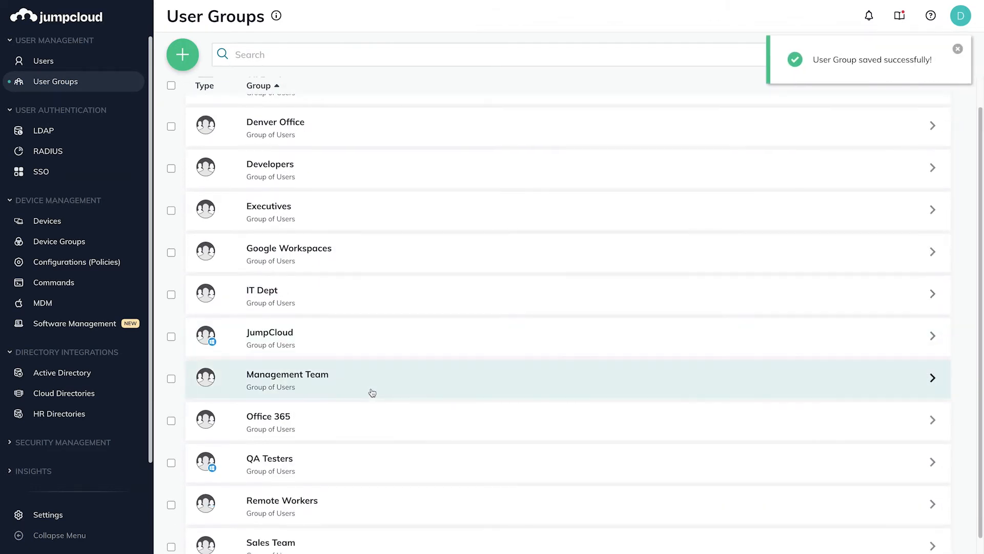
- Reopen the Sales Team group's details after briefly viewing Management Team
left_click(288, 379)
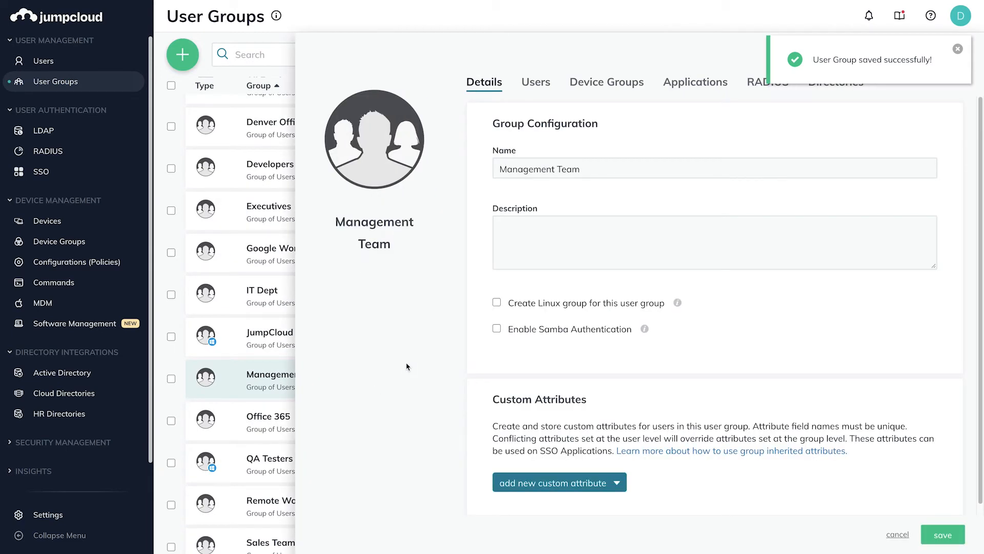
left_click(269, 543)
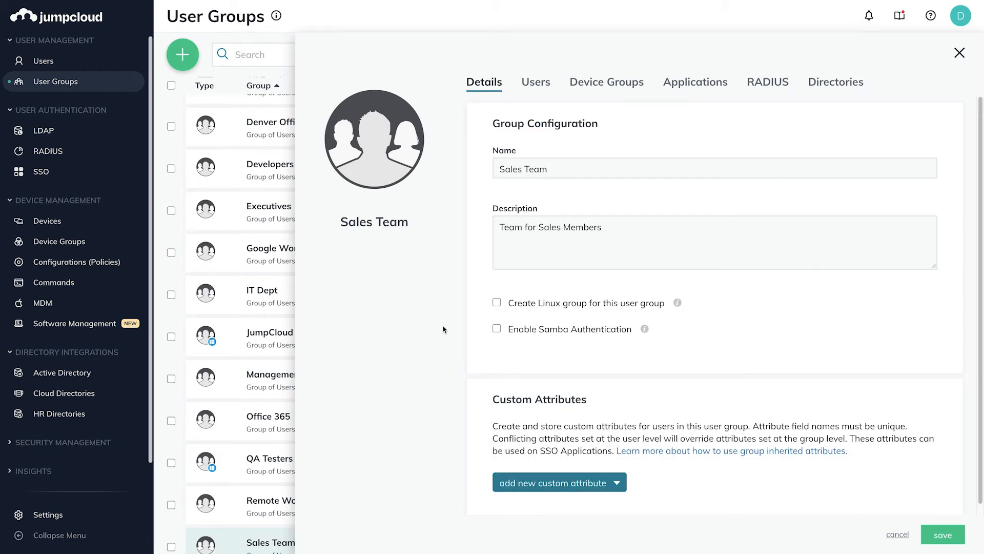
mouse_move(679, 90)
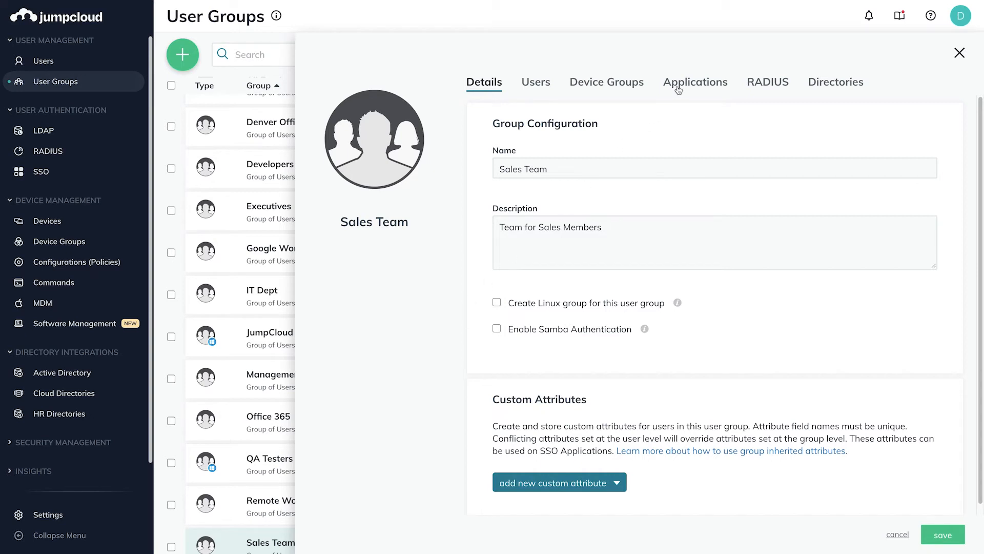
- Bind the DemoJC SFDC Salesforce application to the Sales Team group
left_click(695, 82)
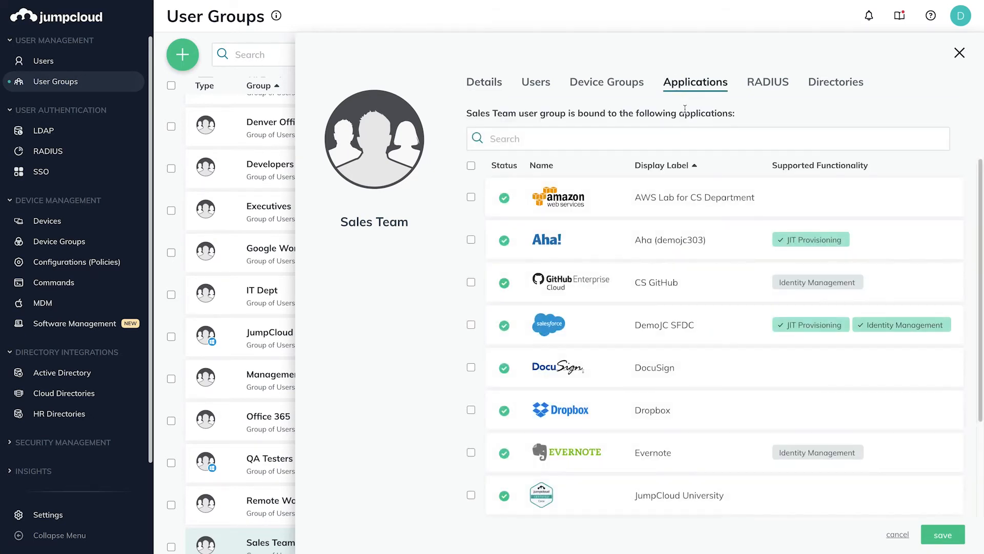
scroll("down", 3)
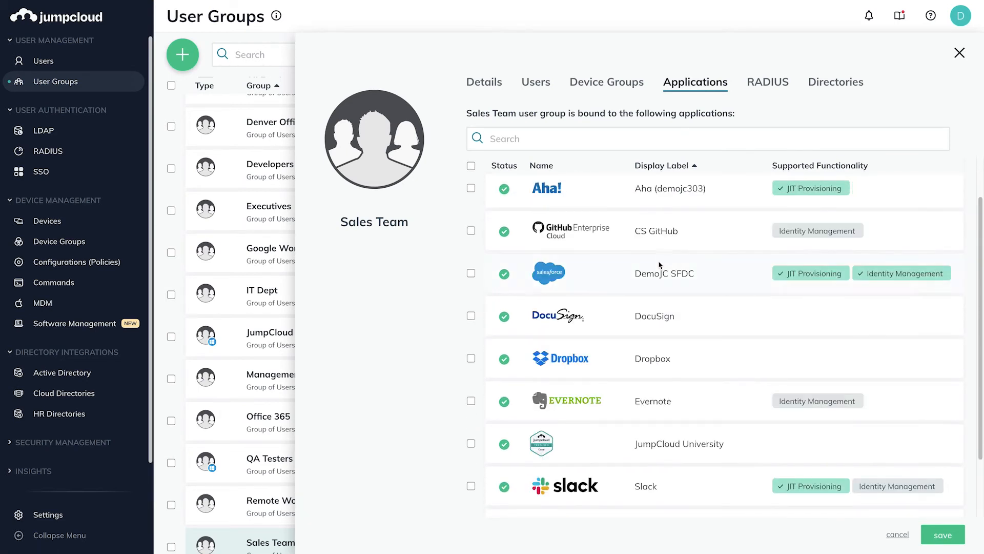
left_click(471, 273)
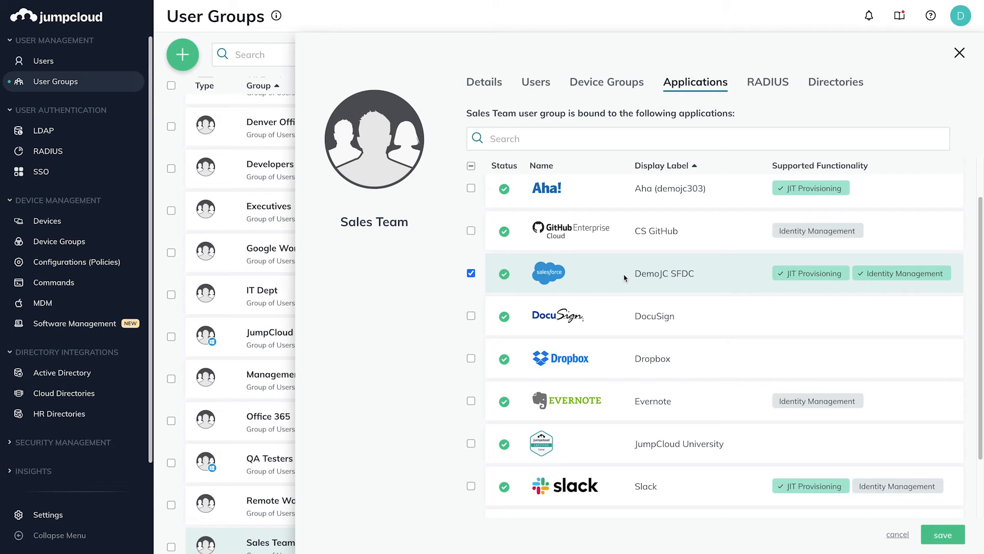
mouse_move(896, 277)
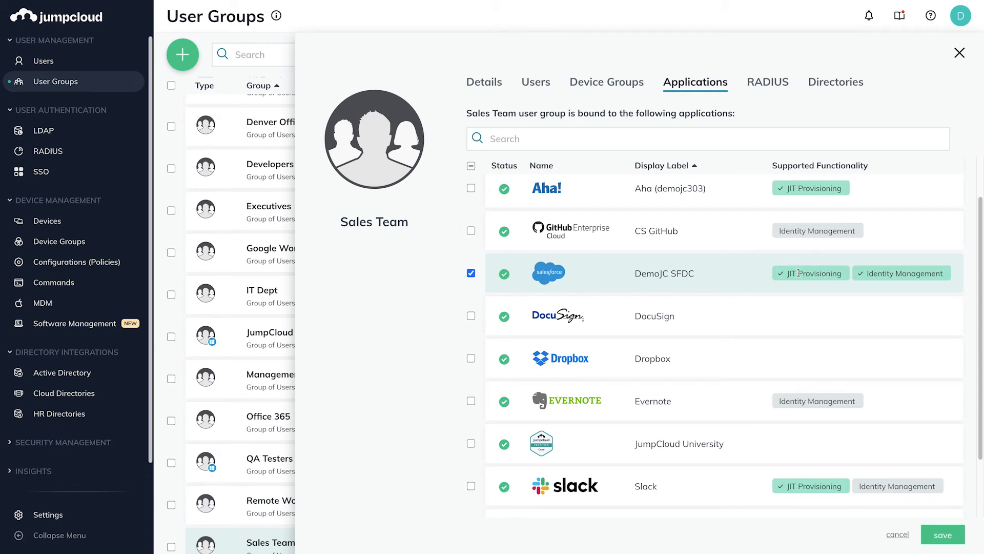
mouse_move(748, 271)
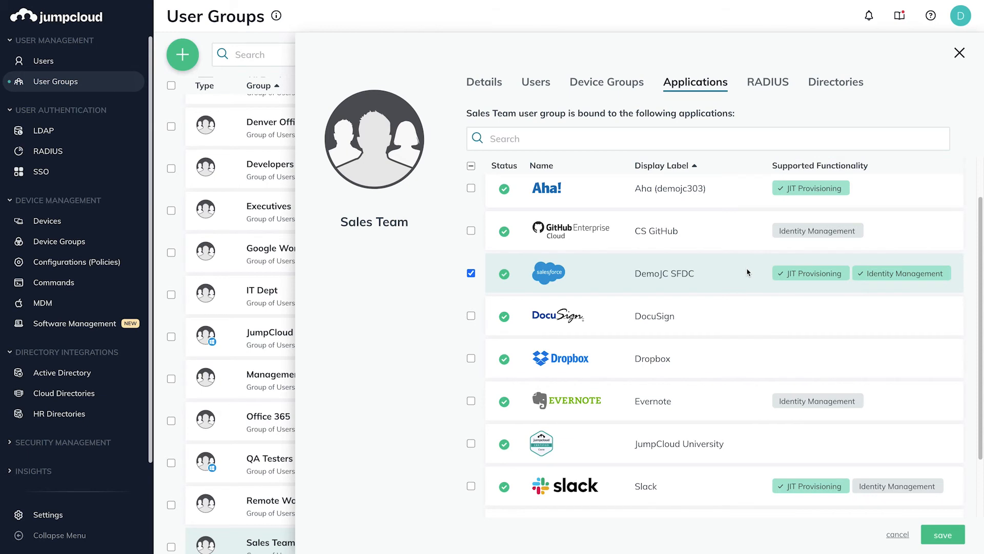
mouse_move(747, 250)
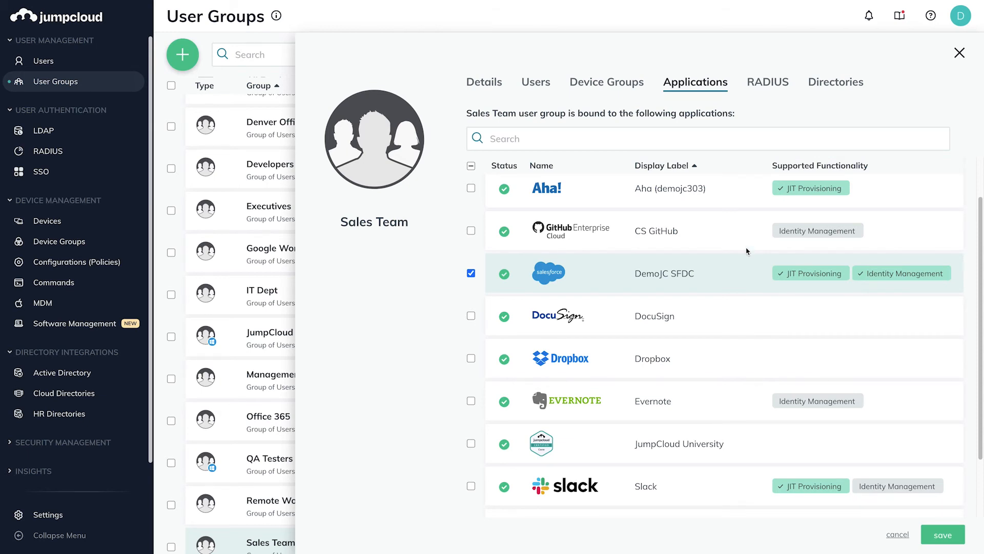
left_click(768, 82)
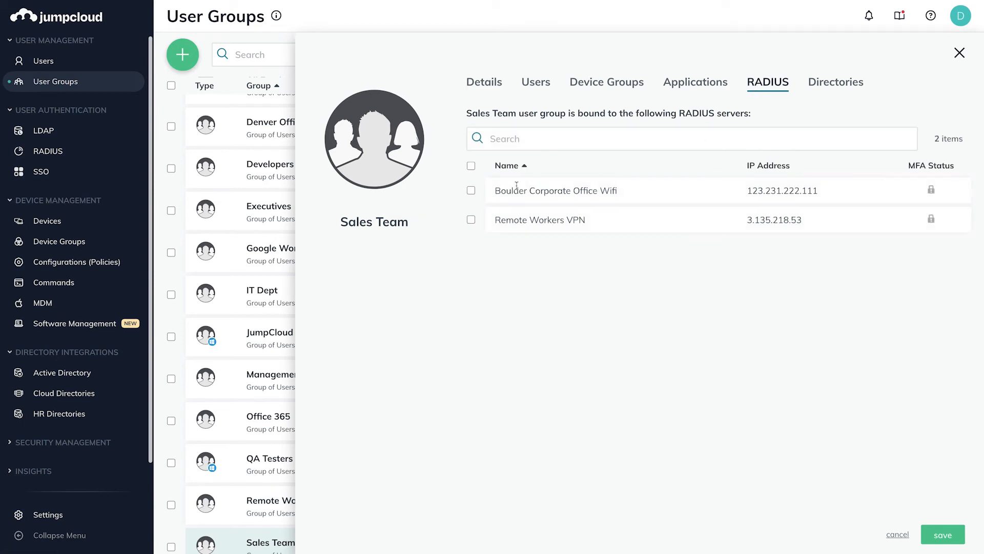
- Bind the Boulder Corporate Office Wifi and Remote Workers VPN RADIUS servers
left_click(472, 191)
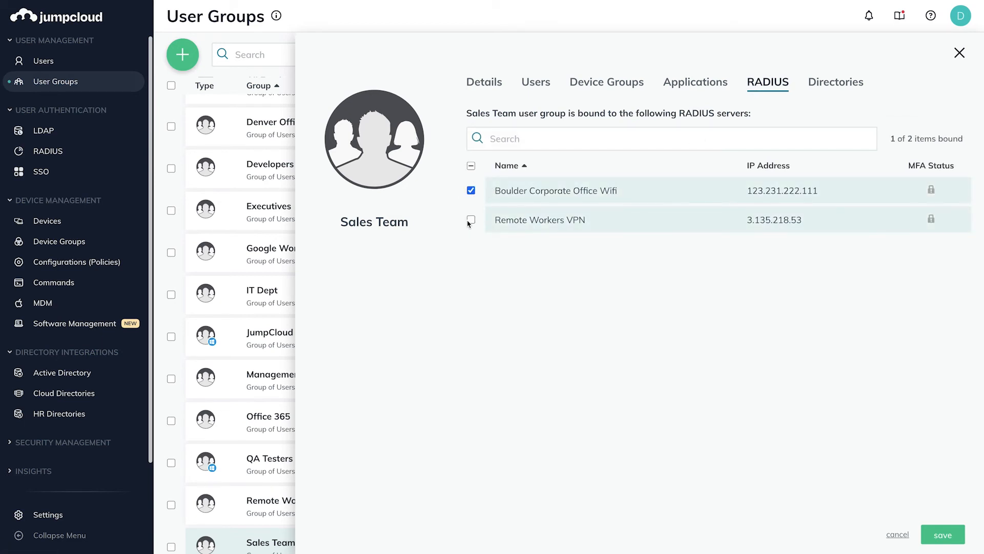
left_click(471, 219)
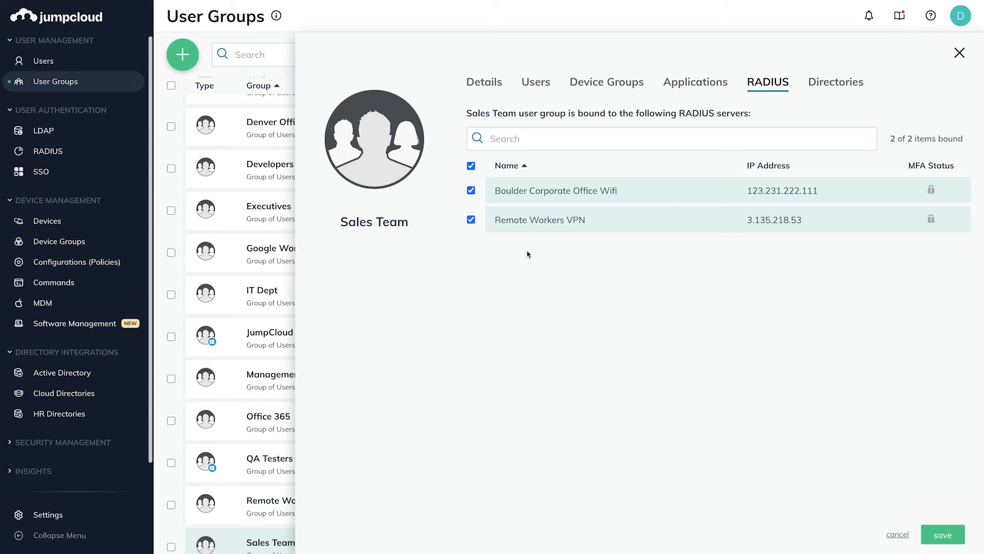
double_click(539, 220)
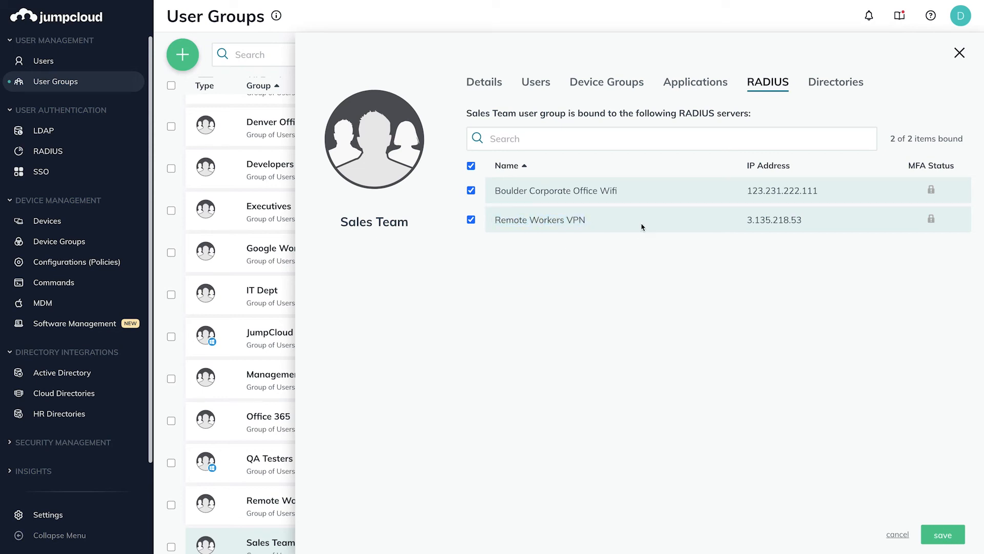
mouse_move(722, 193)
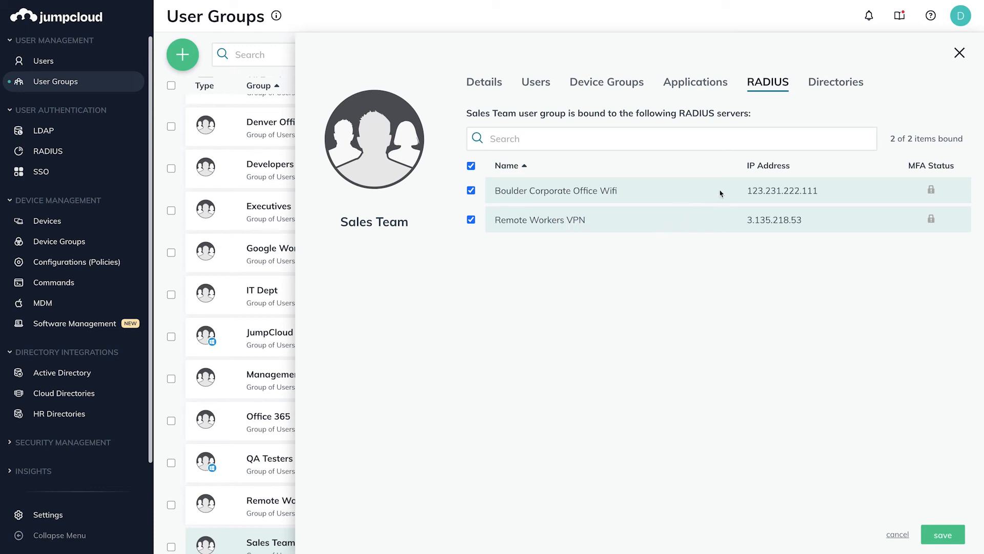
left_click(835, 82)
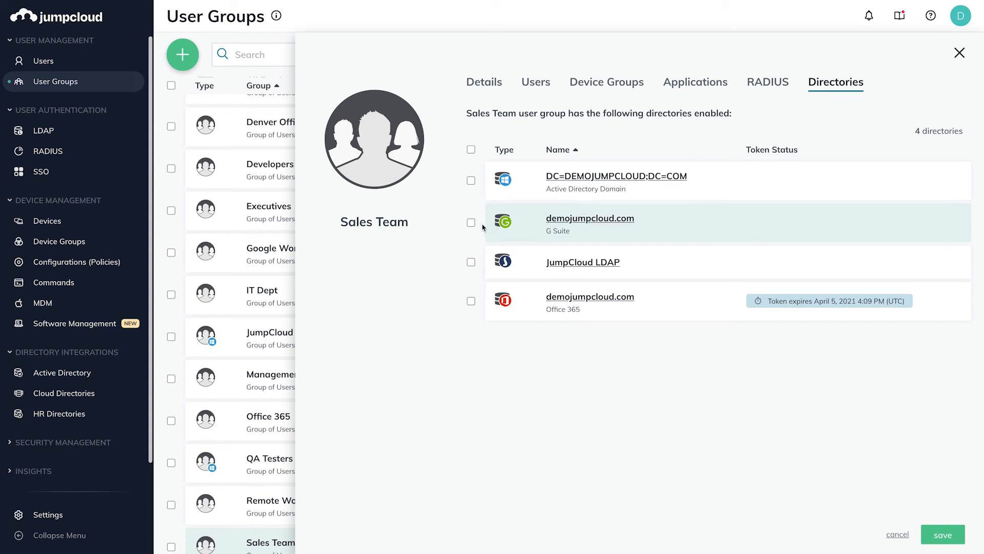
- Bind the G Suite, JumpCloud LDAP and Office 365 directories to Sales Team
left_click(471, 263)
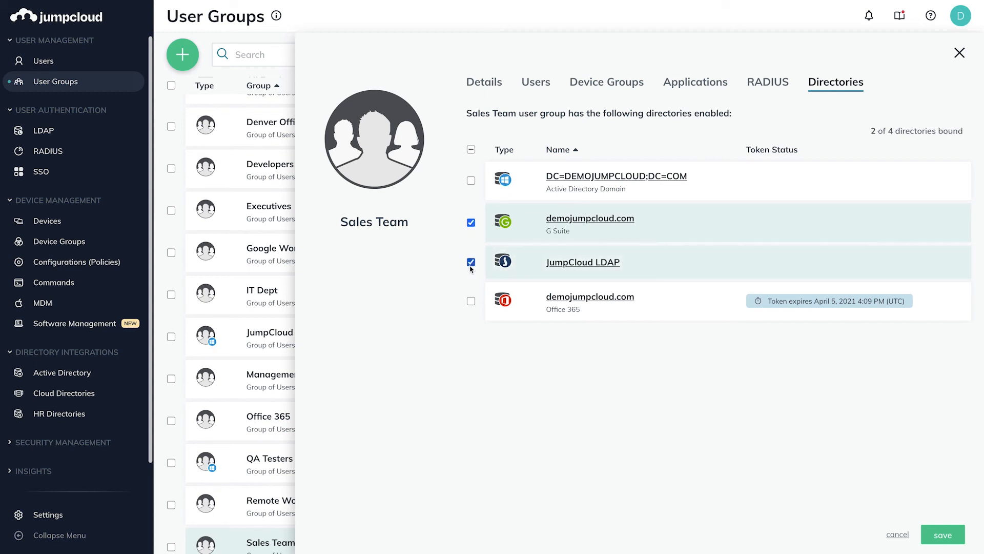
left_click(470, 301)
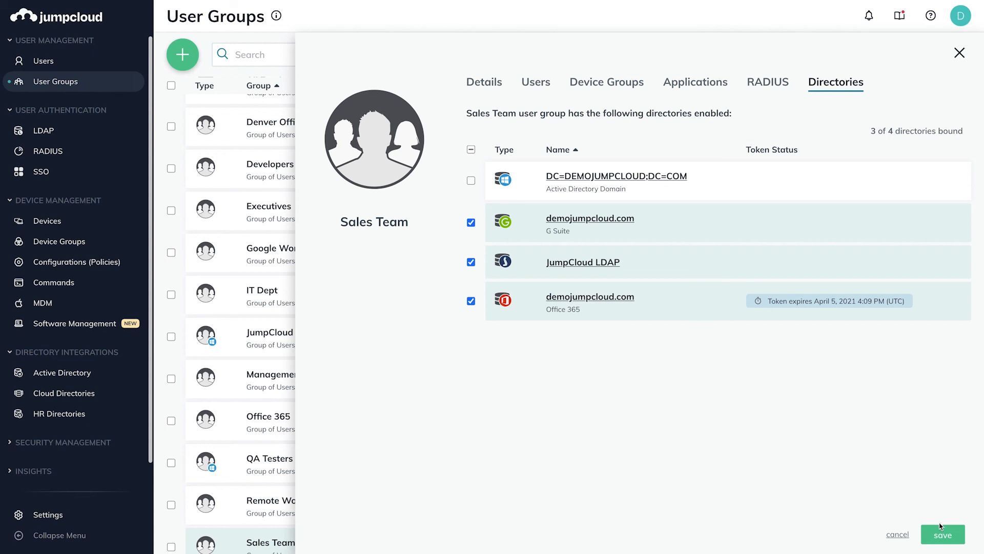
left_click(944, 534)
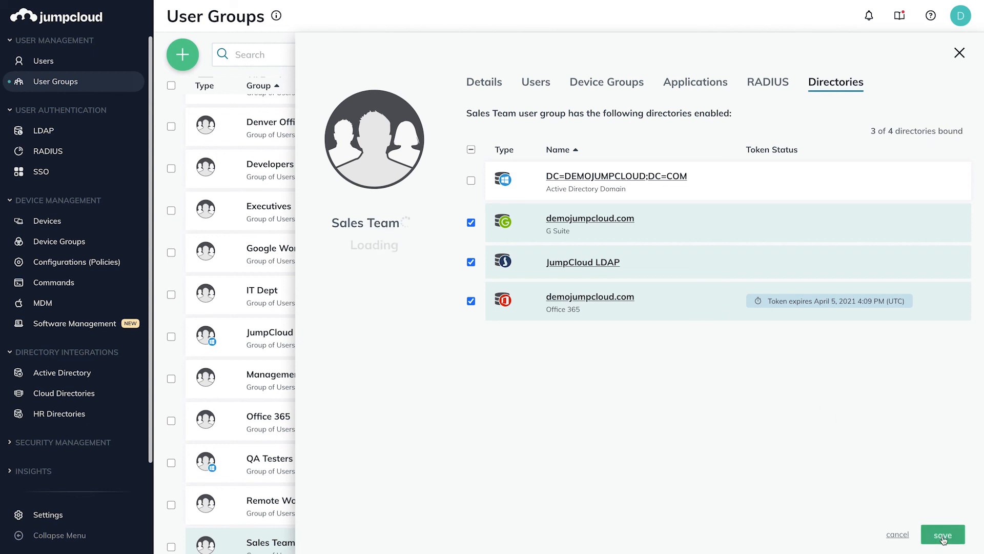
- Save Sales Team with its app, RADIUS and directory bindings
left_click(943, 534)
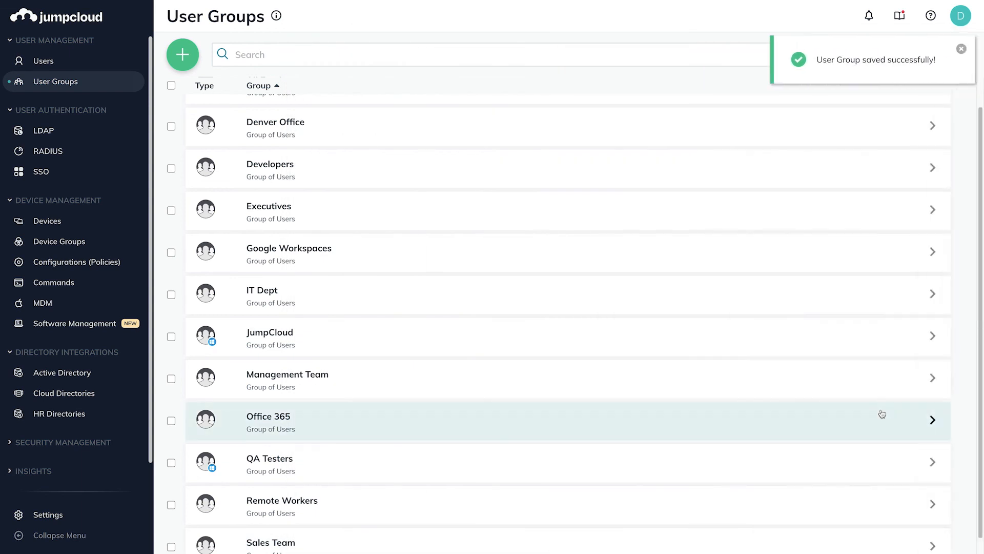
mouse_move(975, 390)
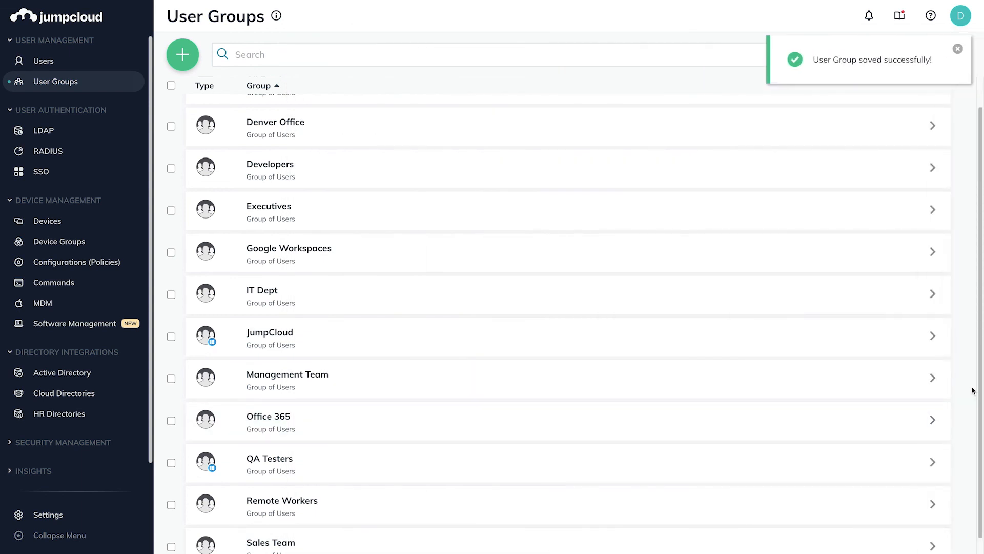